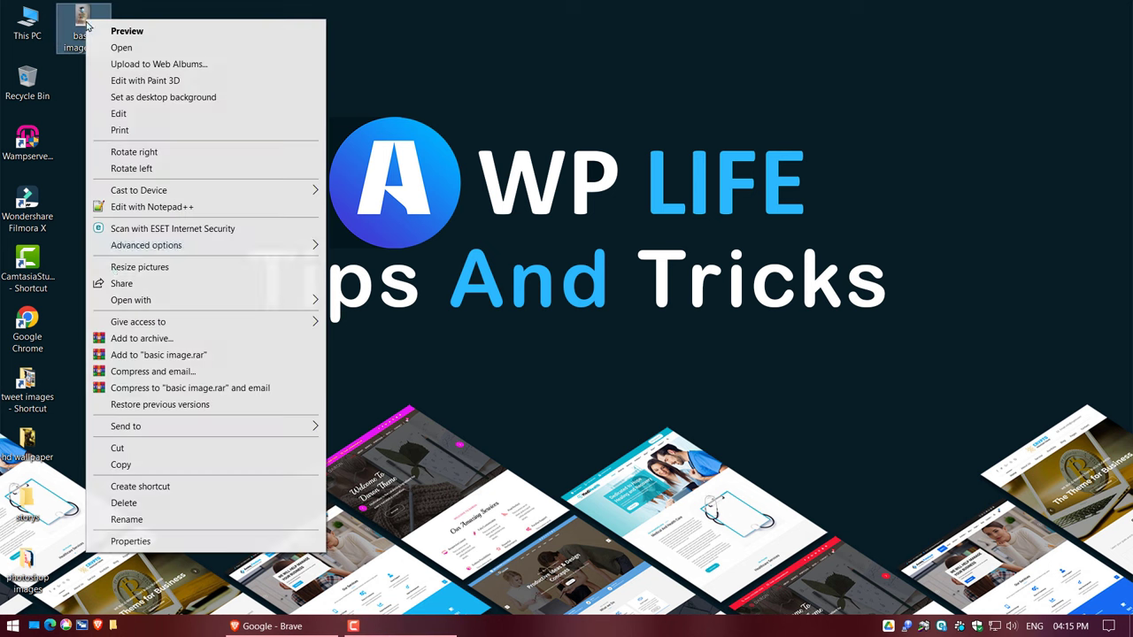
# - Bring the Brave browser window showing Google to the front from the taskbar
pyautogui.click(130, 541)
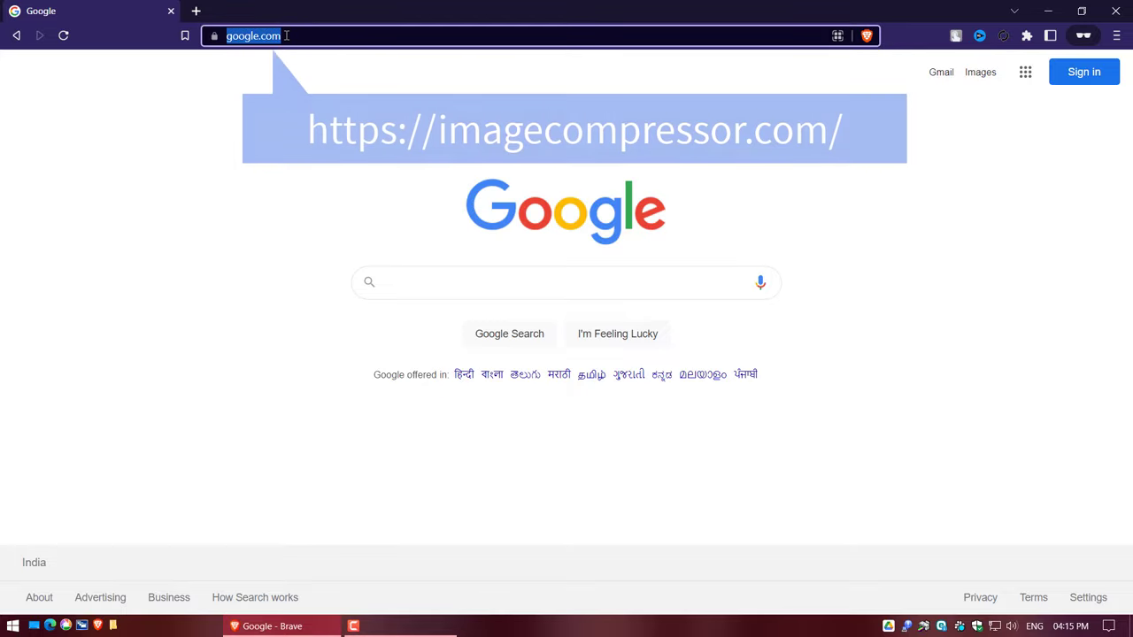
# - Go to imagecompressor.com in the Brave address bar
pyautogui.write('imagecompressor')
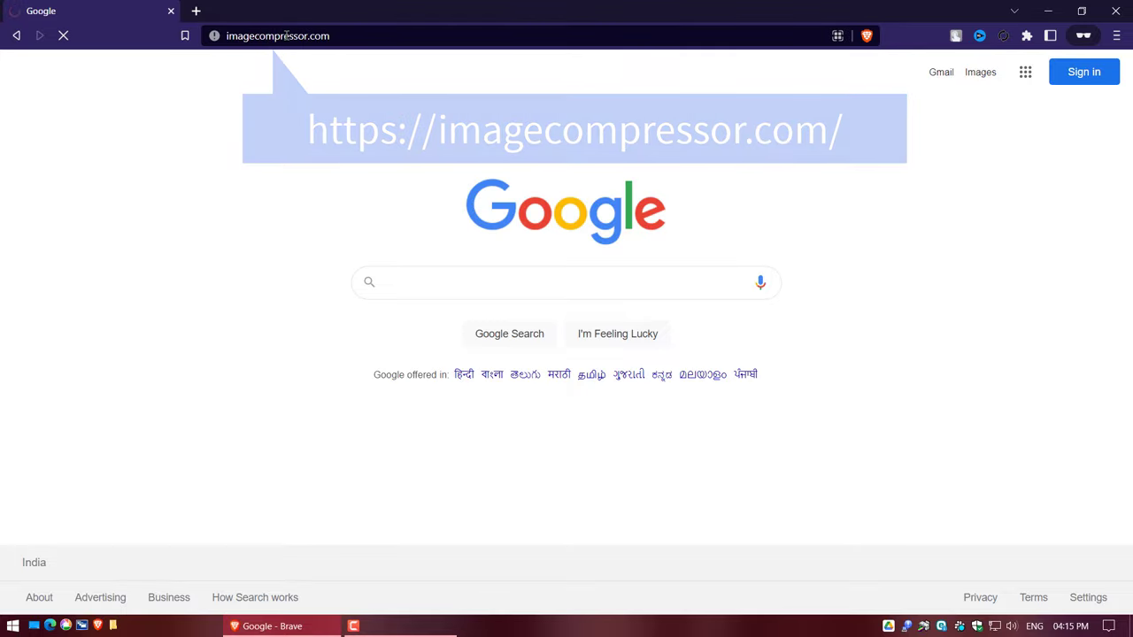
pyautogui.press('Enter')
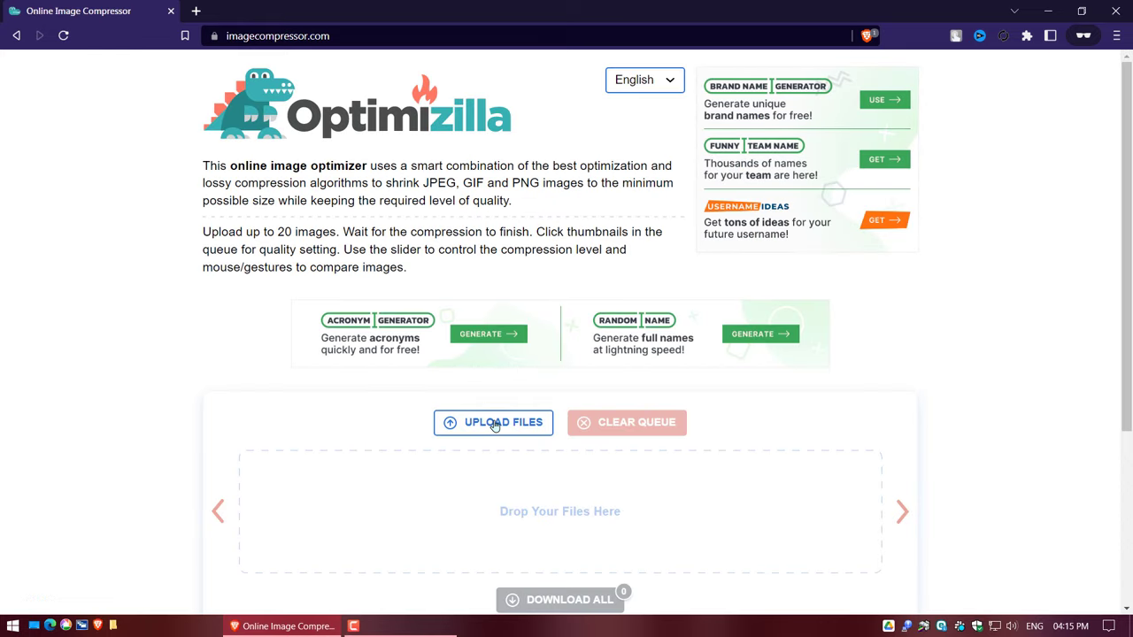
# - Upload basic image.jpg from the Desktop to Optimizilla's compression queue
pyautogui.click(493, 422)
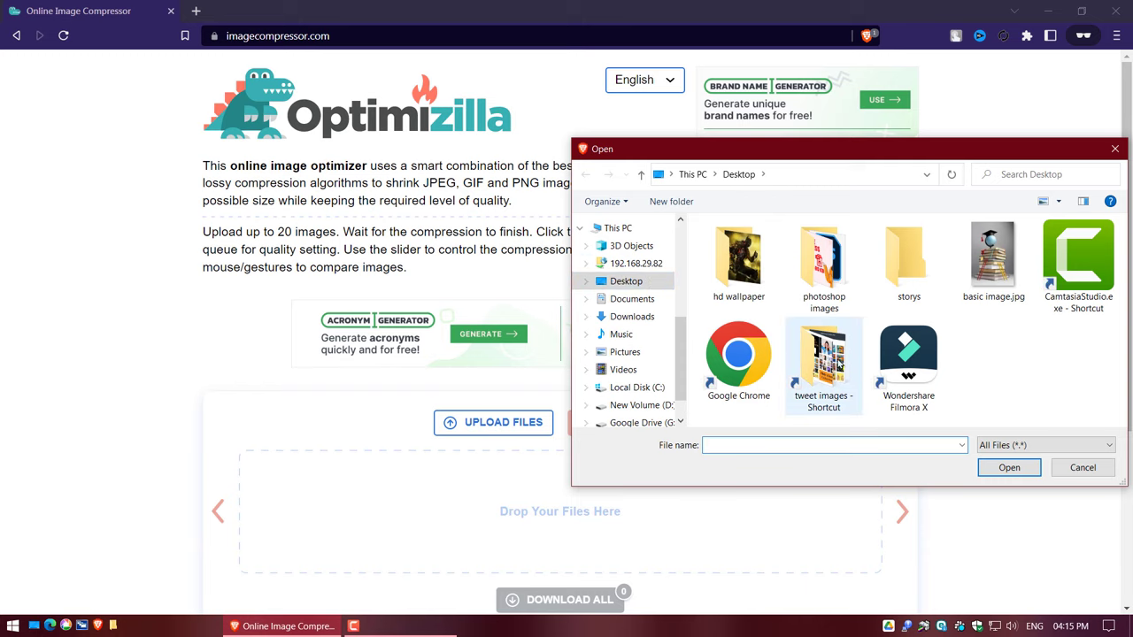
pyautogui.click(993, 256)
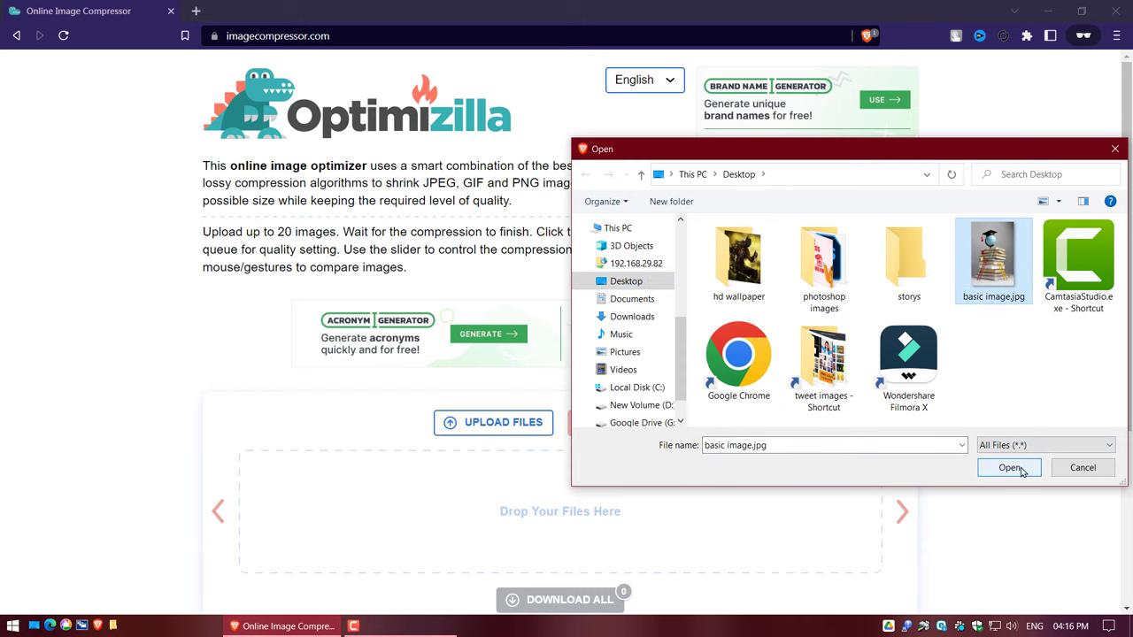
pyautogui.click(1009, 468)
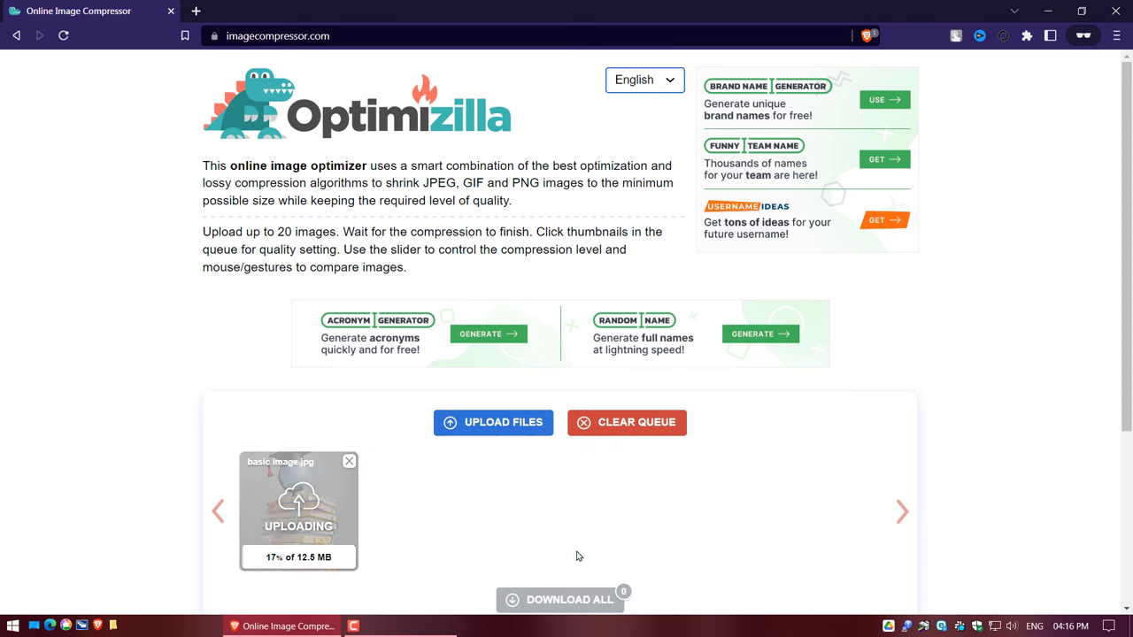
# - Scroll down to the 12.5 MB to 1.8 MB comparison preview and Quality slider
pyautogui.scroll(-3)
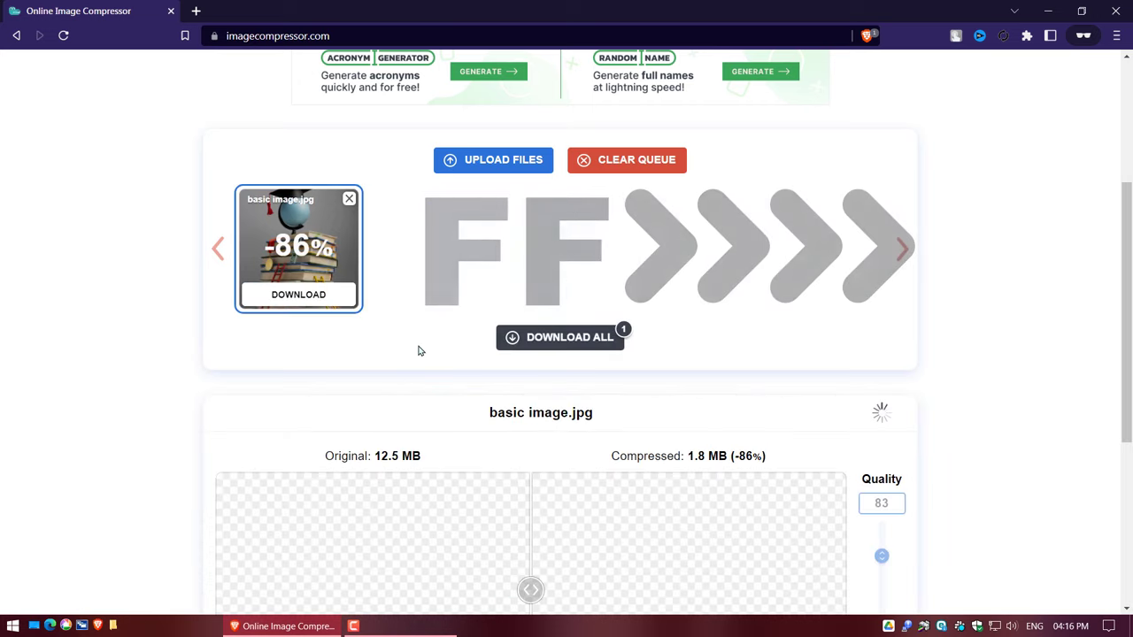
pyautogui.scroll(-3)
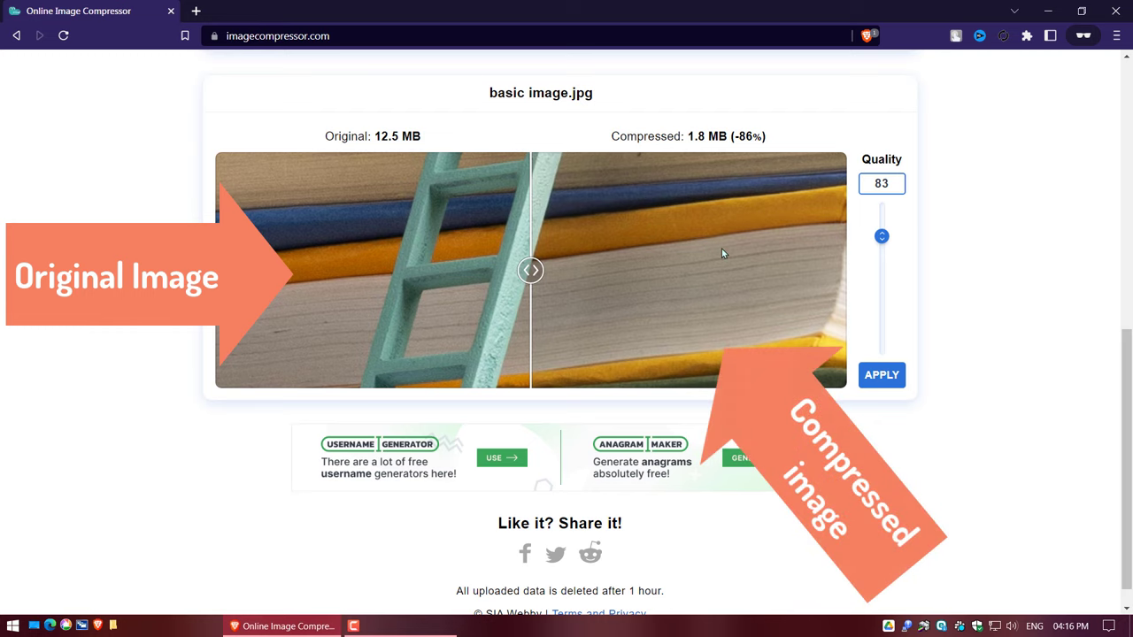
pyautogui.moveTo(724, 249)
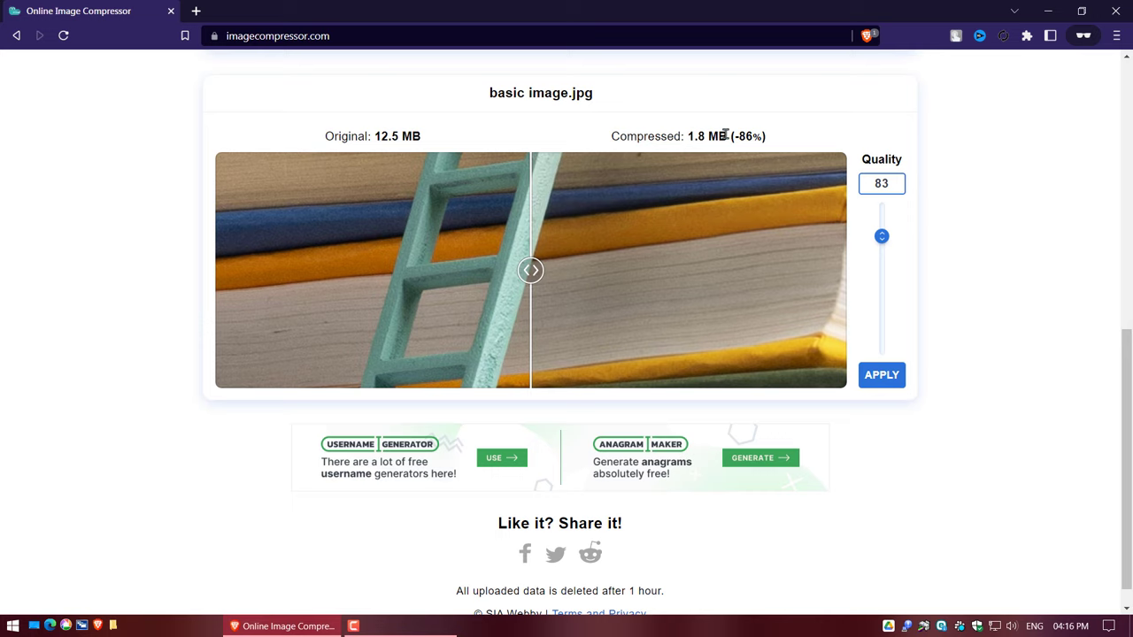
pyautogui.moveTo(890, 247)
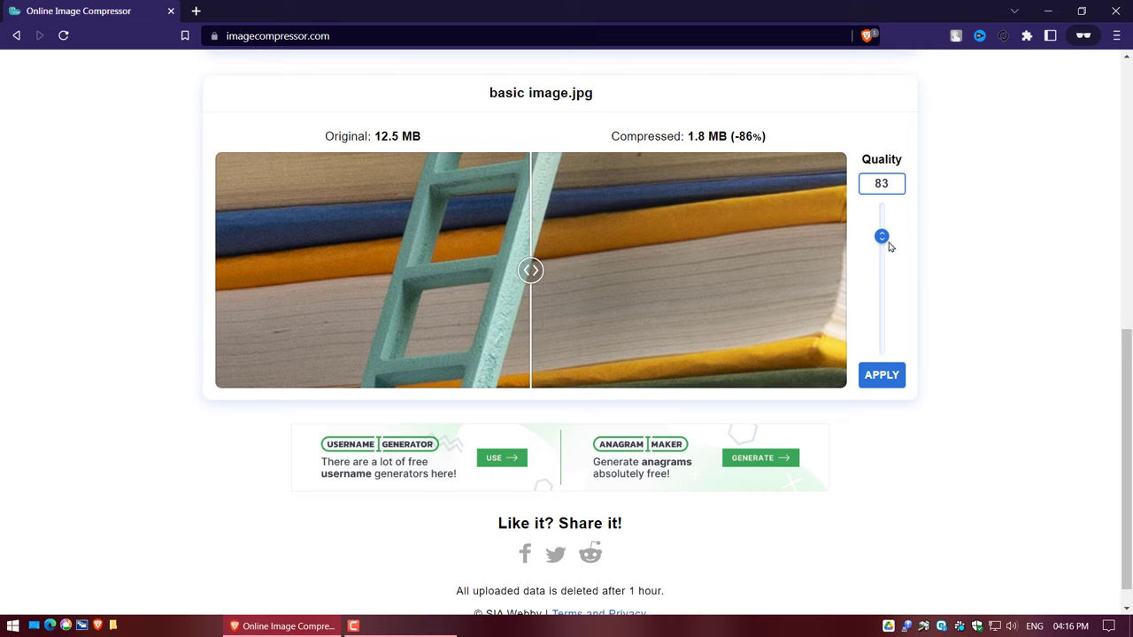
# - Preview quality 65 (under 777 KB) and slide the comparison divider both ways
pyautogui.moveTo(881, 237); pyautogui.dragTo(881, 262)
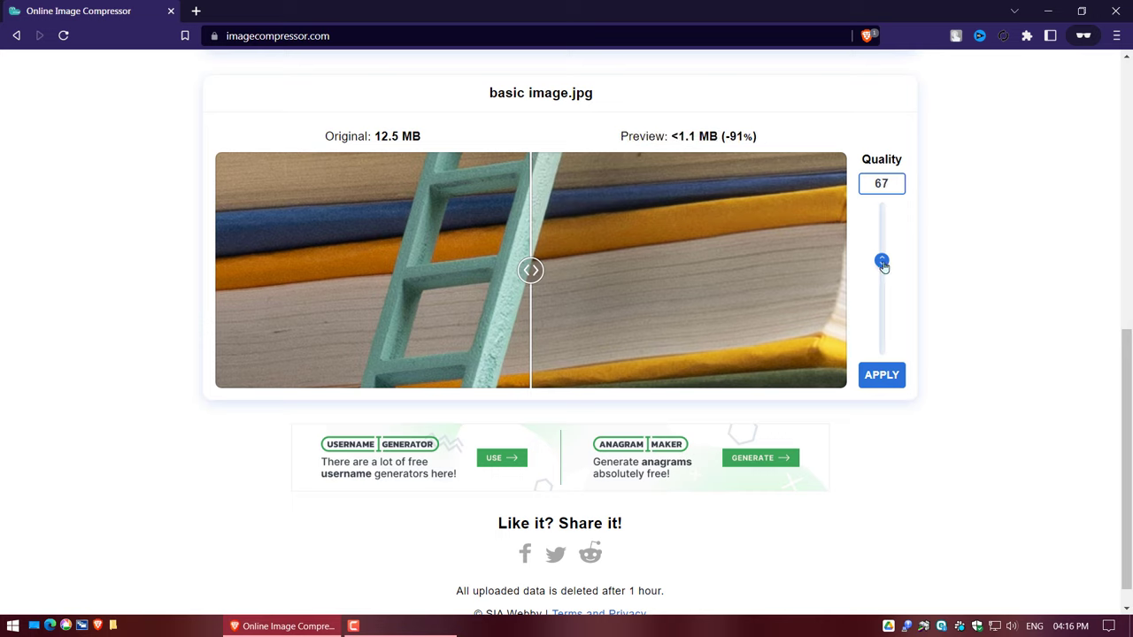
pyautogui.moveTo(882, 261); pyautogui.dragTo(882, 265)
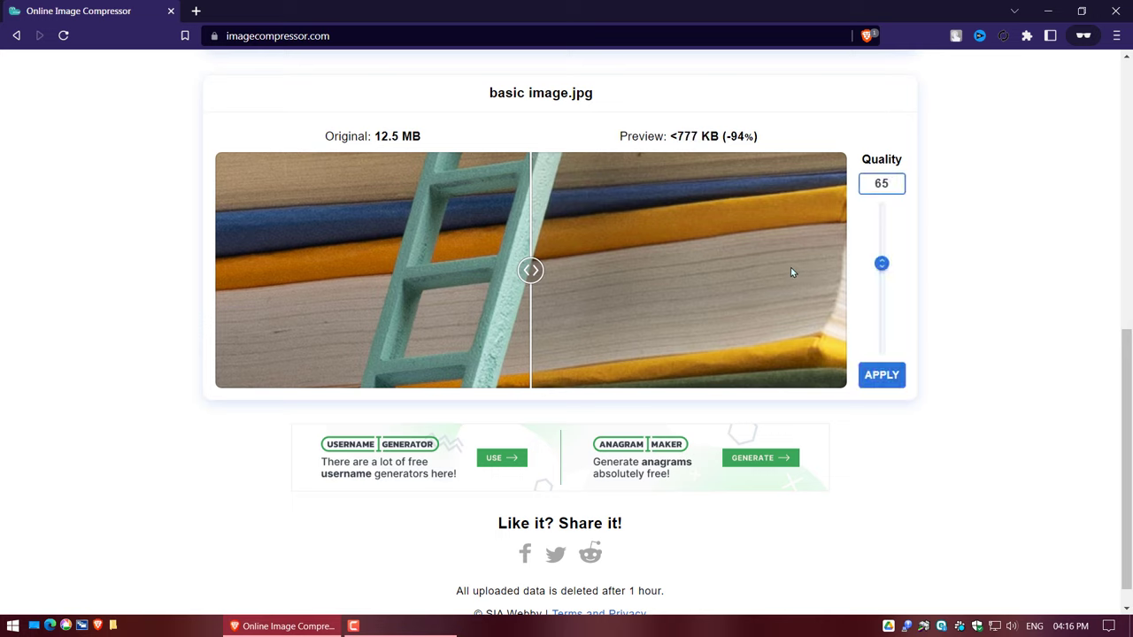
pyautogui.moveTo(411, 265)
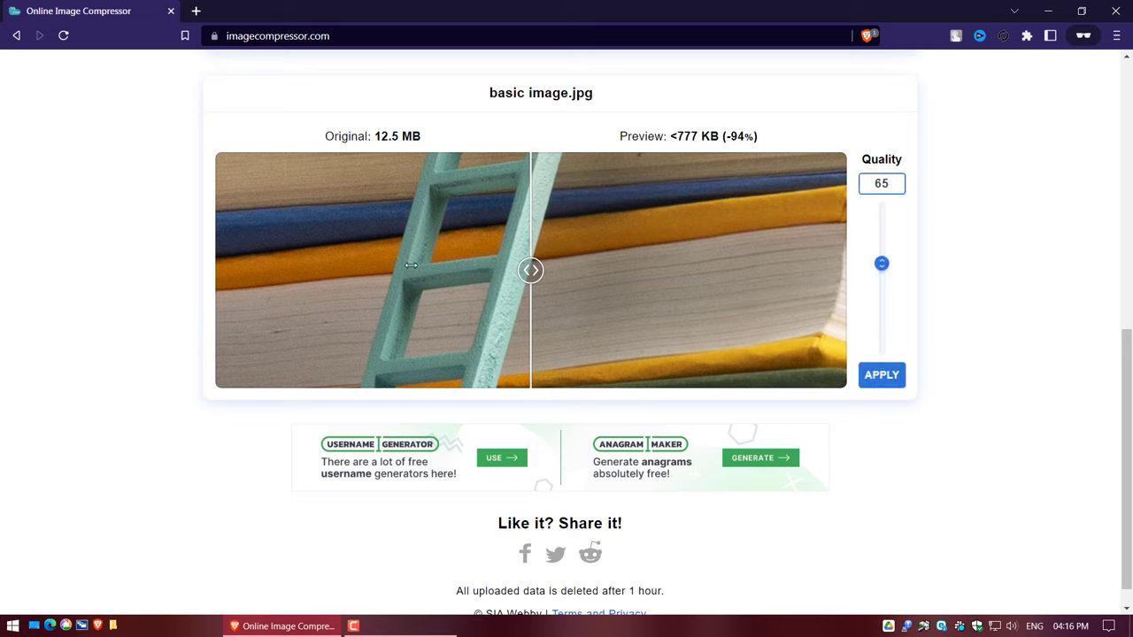
pyautogui.moveTo(531, 270); pyautogui.dragTo(329, 270)
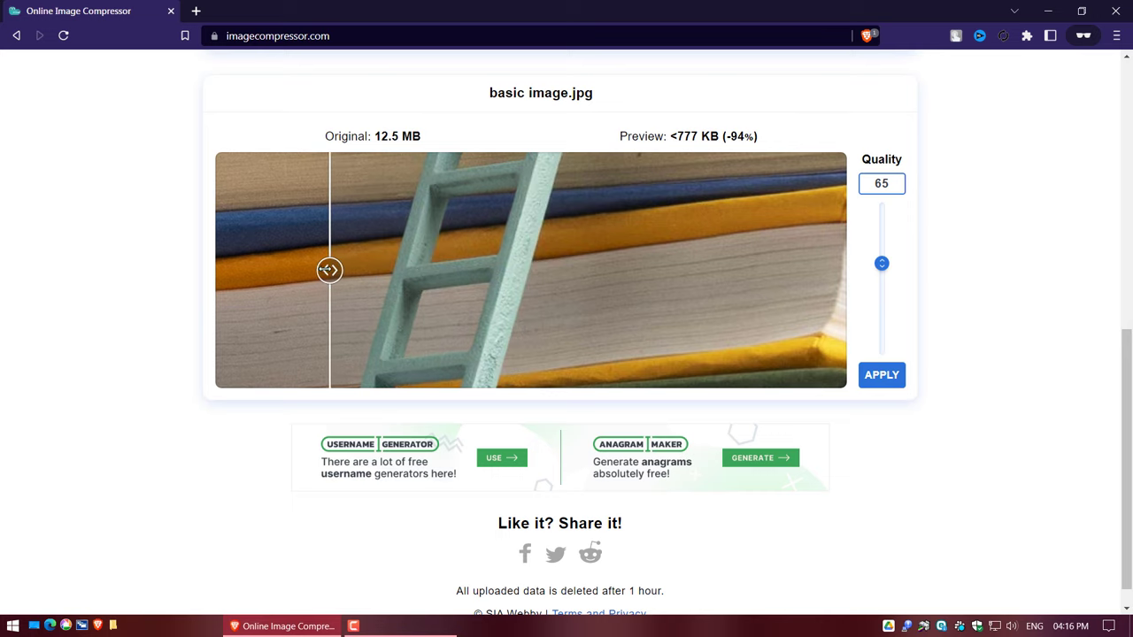
pyautogui.moveTo(329, 270); pyautogui.dragTo(727, 270)
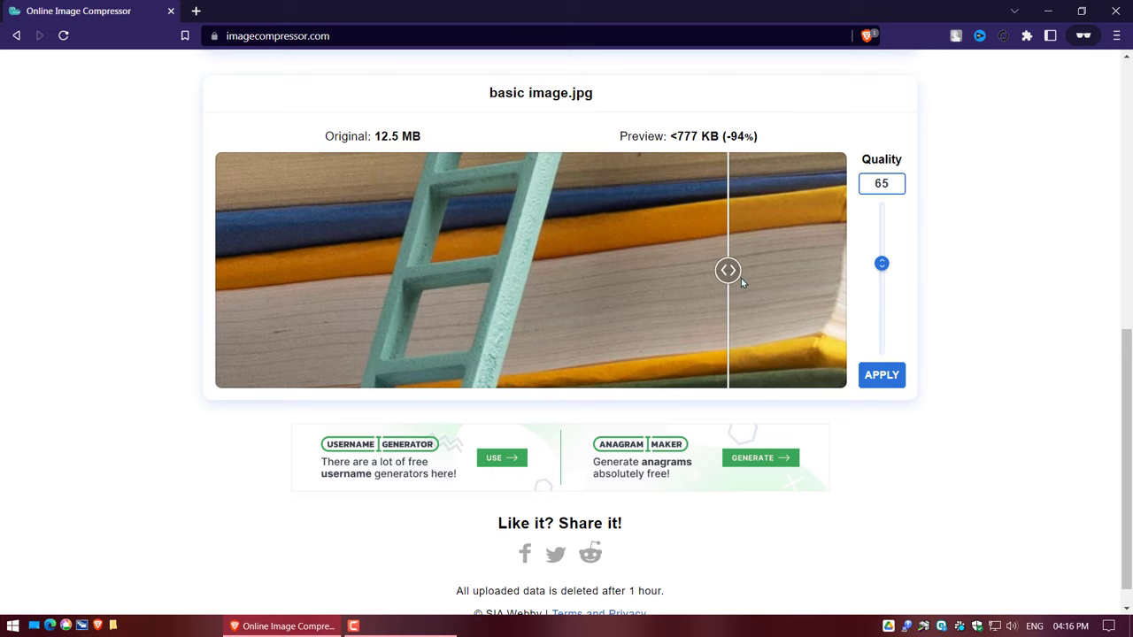
# - Download the compressed image to the Desktop as 'basic image compressed.jpg'
pyautogui.click(881, 375)
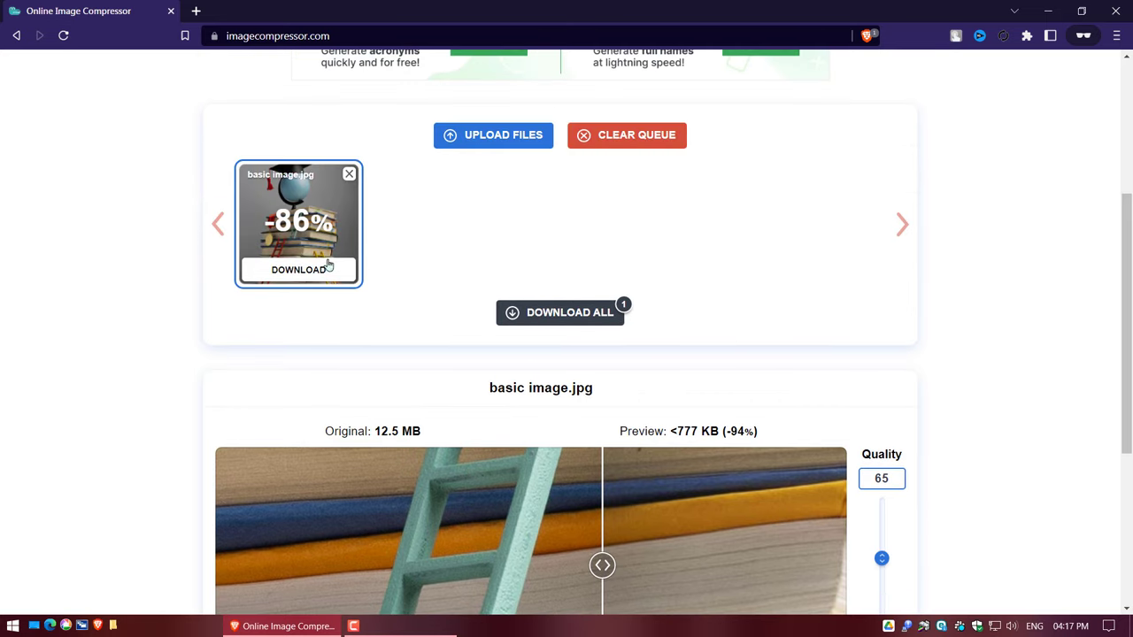
pyautogui.click(298, 269)
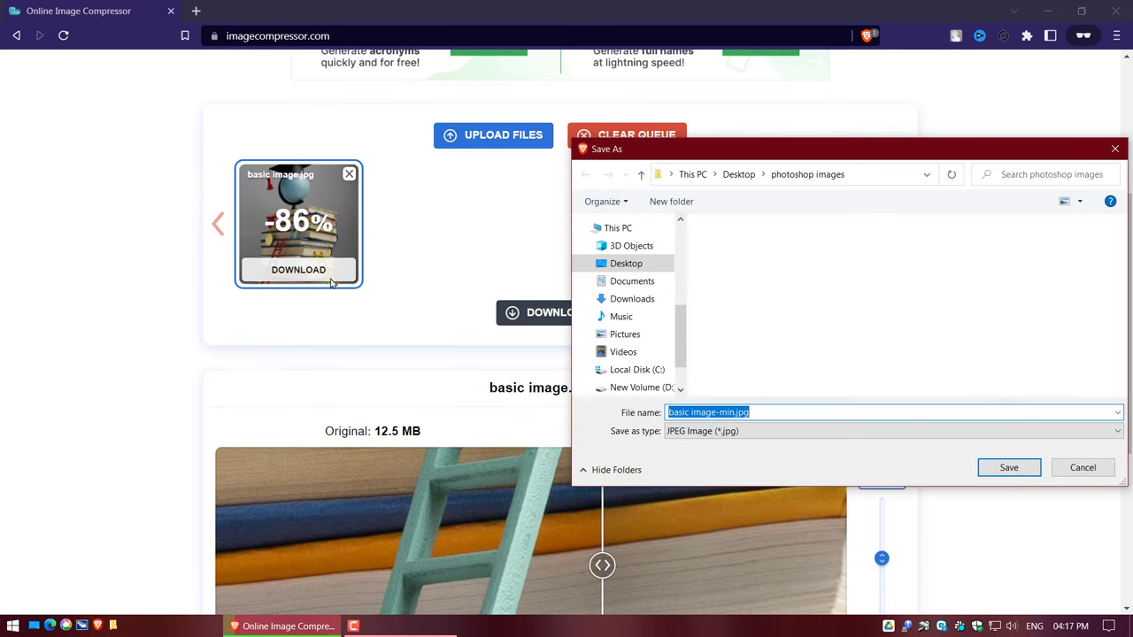
pyautogui.click(625, 263)
pyautogui.write(' compre')
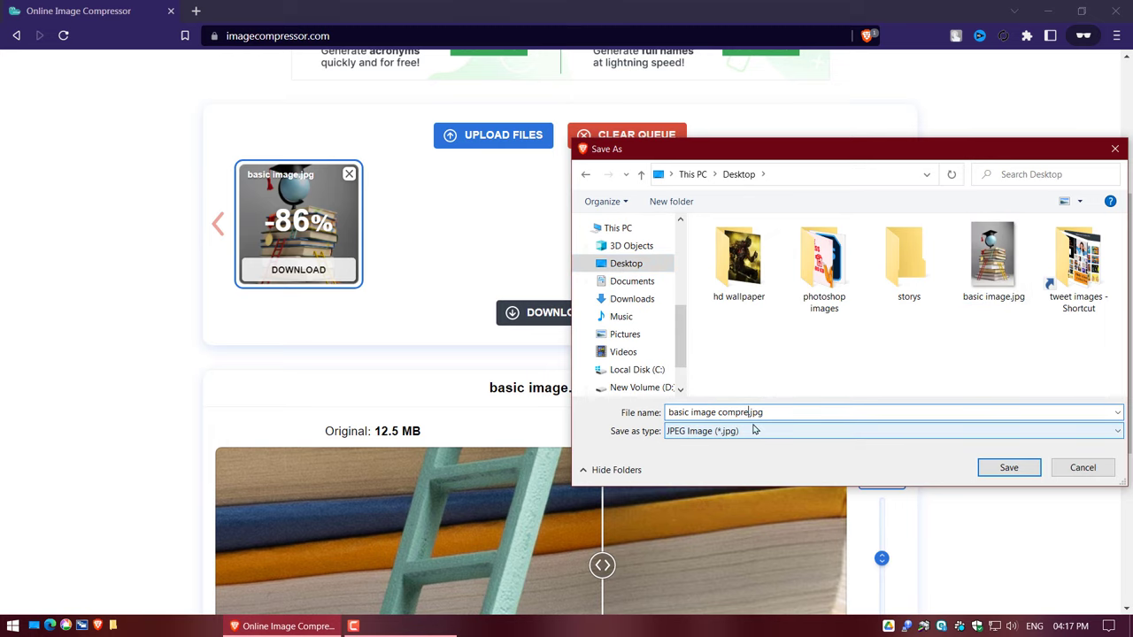
pyautogui.click(1008, 467)
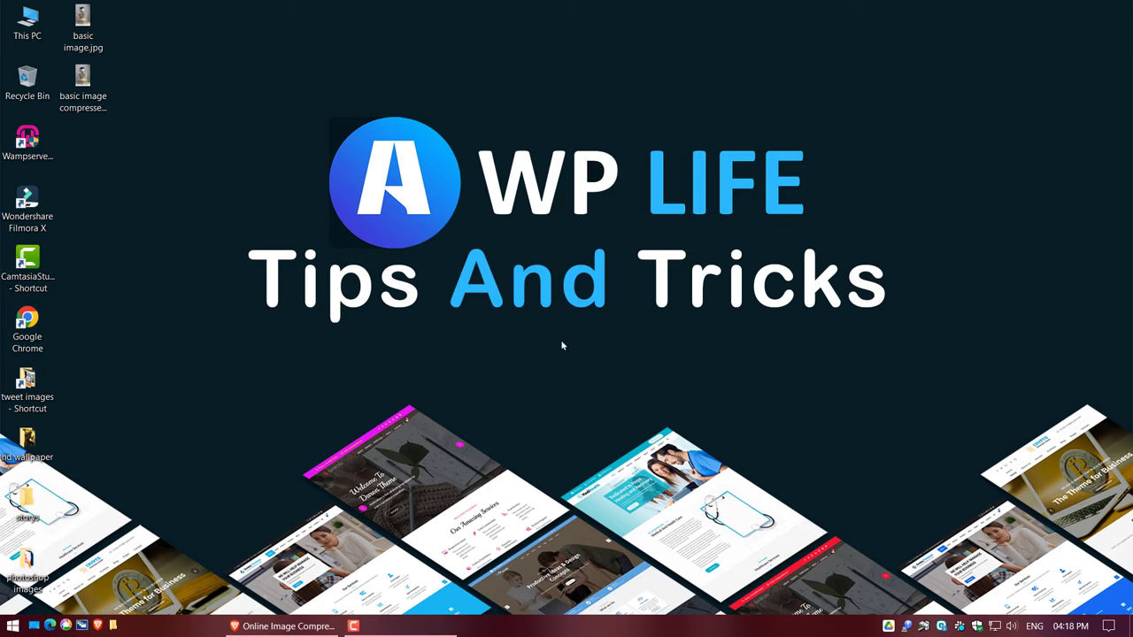
# - Compare original (12.4 MB) and compressed (1.75 MB) properties, then open basic image.jpg in Picasa
pyautogui.click(82, 84)
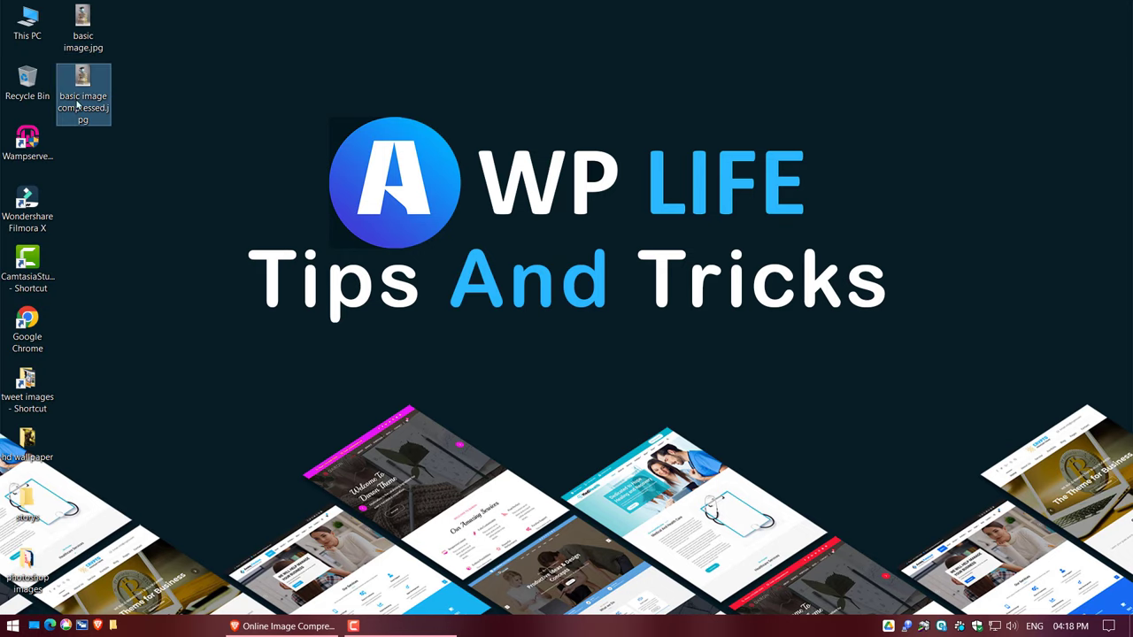
pyautogui.rightClick(83, 94)
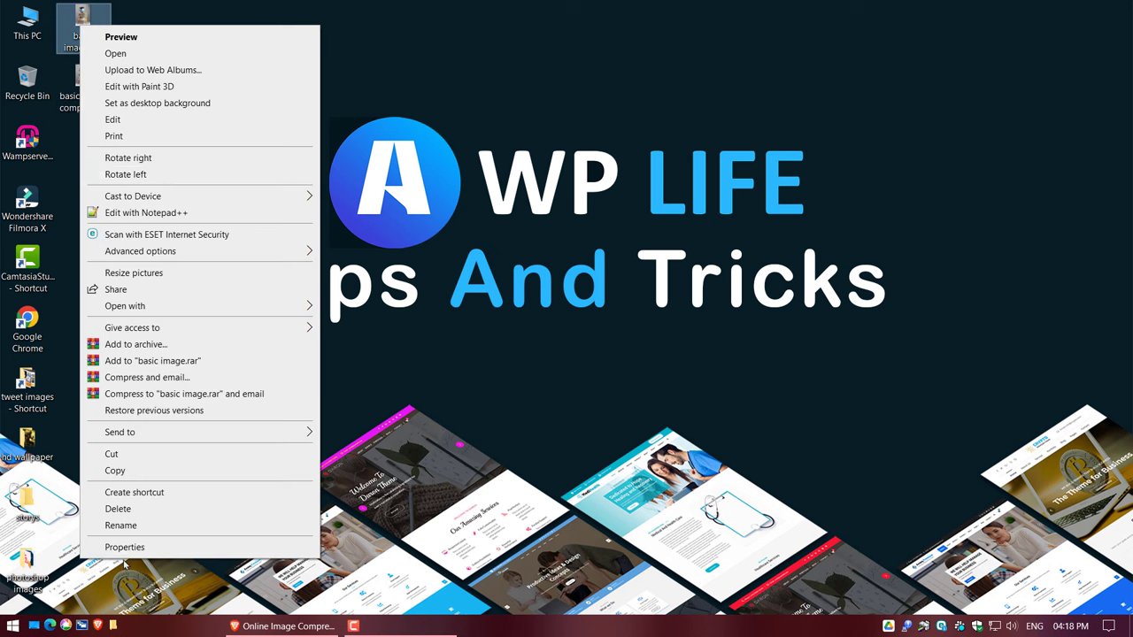
pyautogui.click(124, 547)
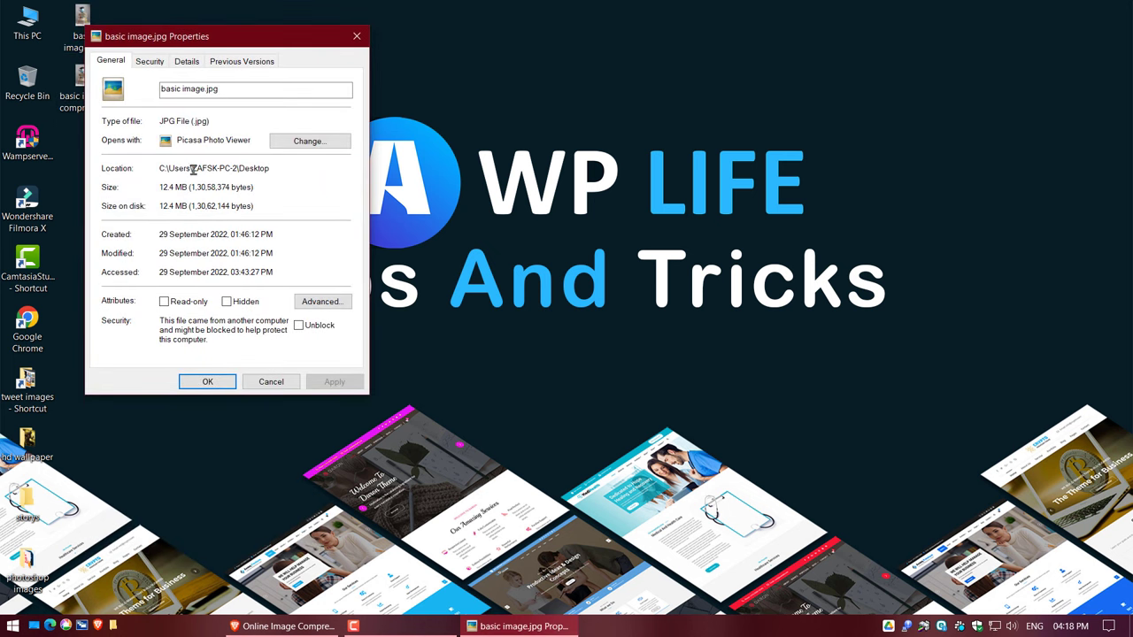
pyautogui.moveTo(222, 37); pyautogui.dragTo(336, 58)
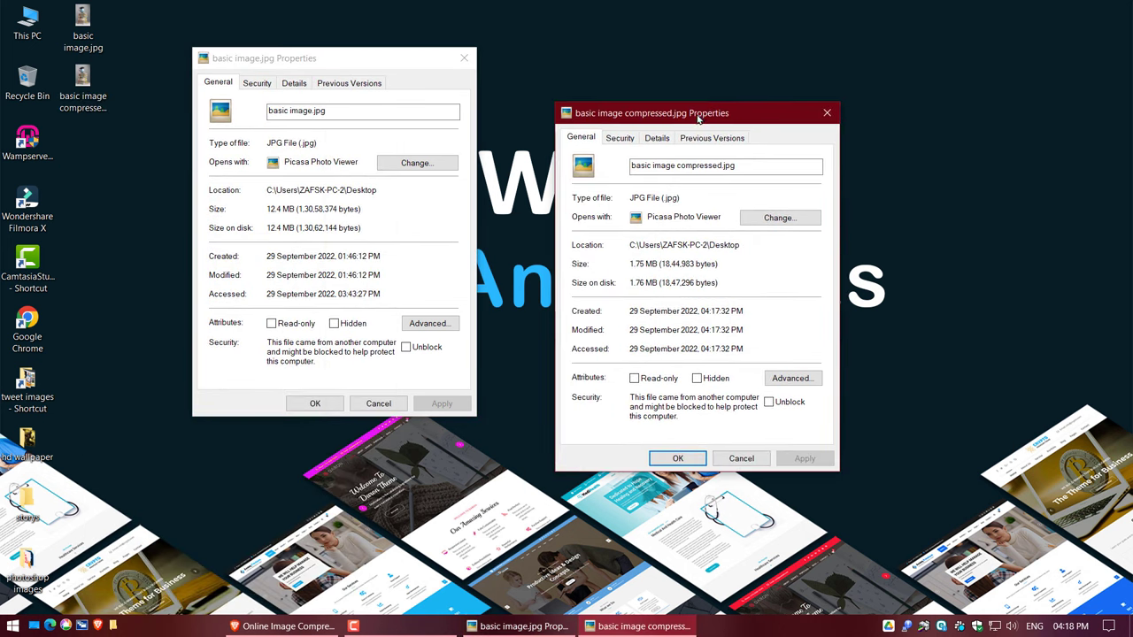
pyautogui.moveTo(697, 112); pyautogui.dragTo(720, 61)
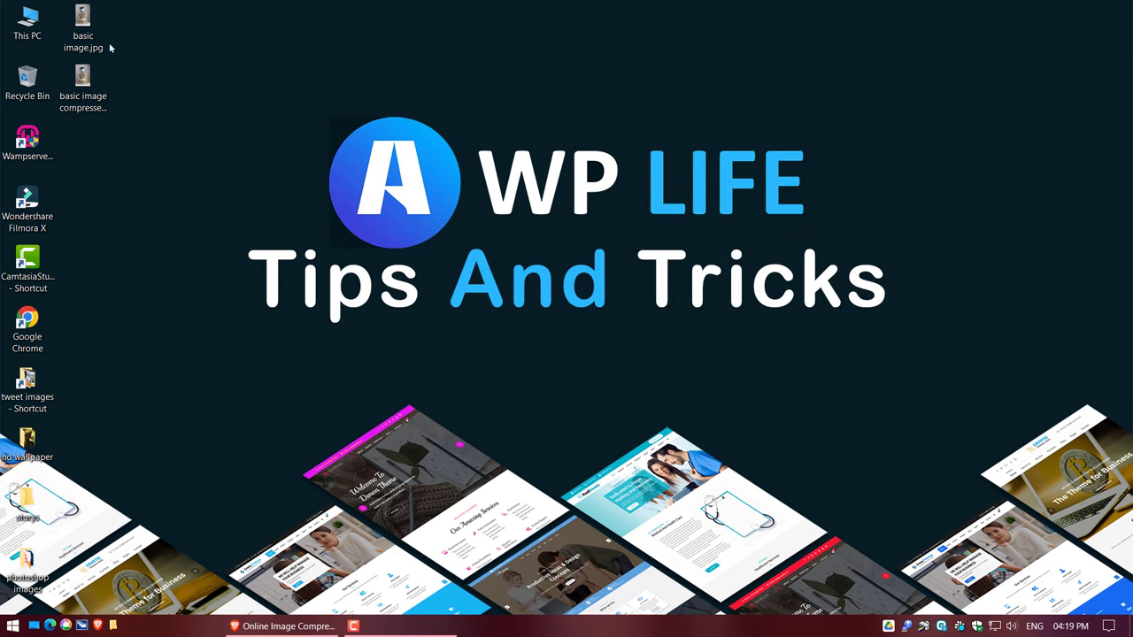
pyautogui.doubleClick(82, 27)
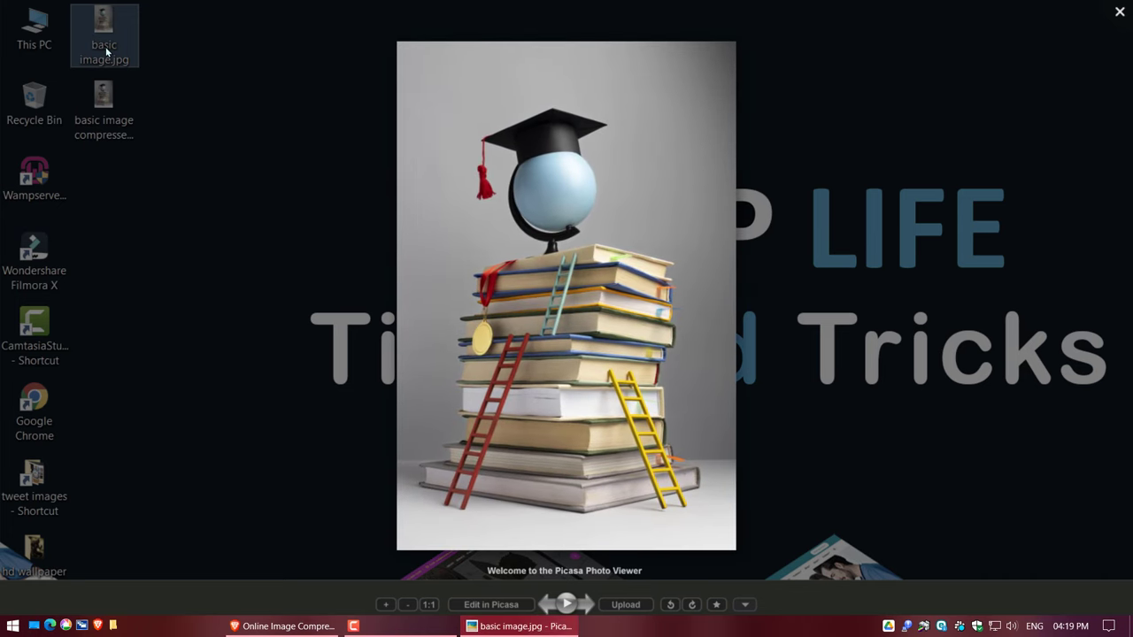